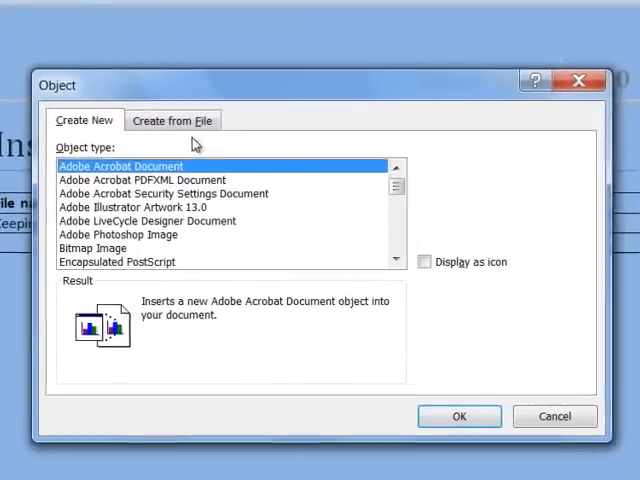
Embed keeping_students_on_track.mp3 from file, displayed as an icon, in the audio cell
click(172, 120)
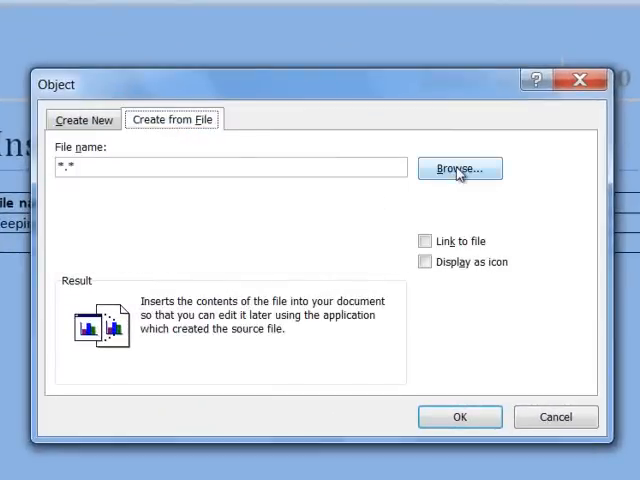
click(459, 168)
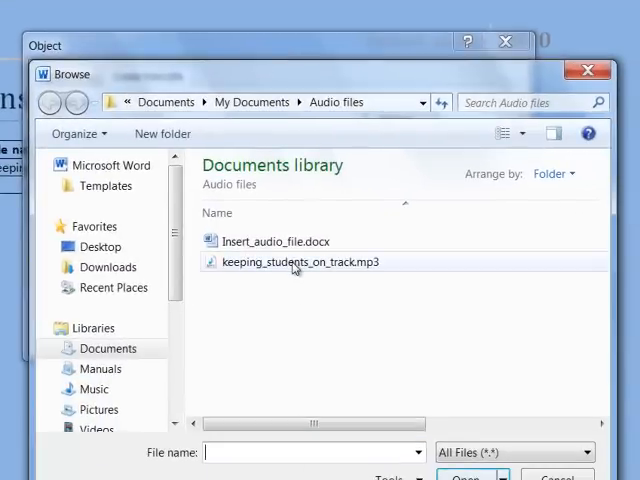
double_click(296, 261)
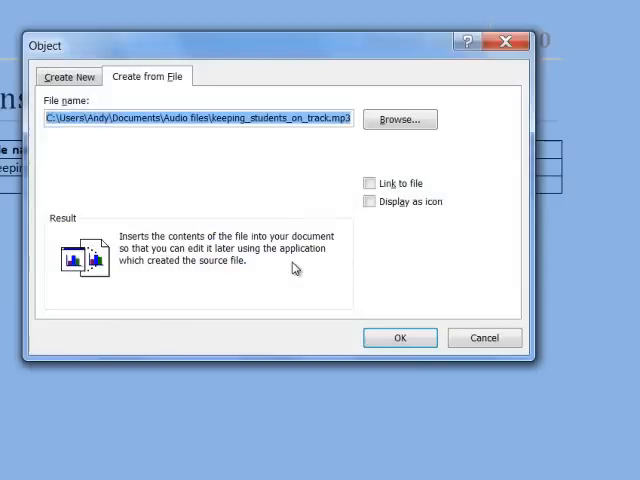
click(370, 201)
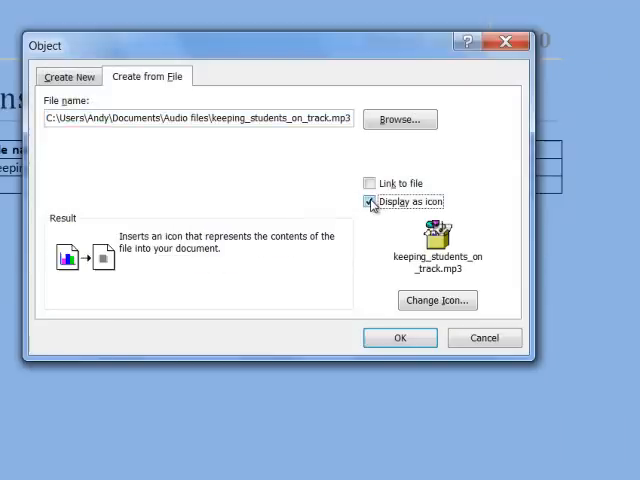
click(369, 201)
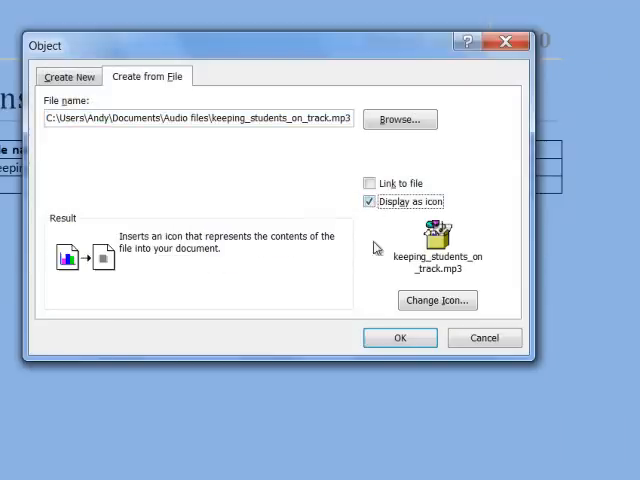
click(399, 337)
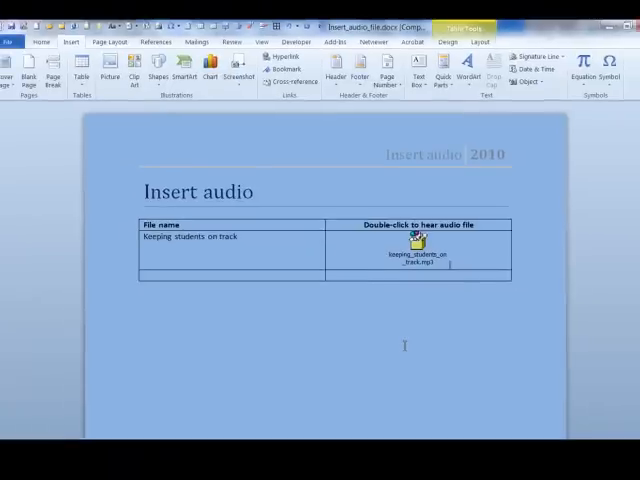
Double-click the keeping_students_on_track.mp3 icon to play it in Windows Media Player
double_click(412, 240)
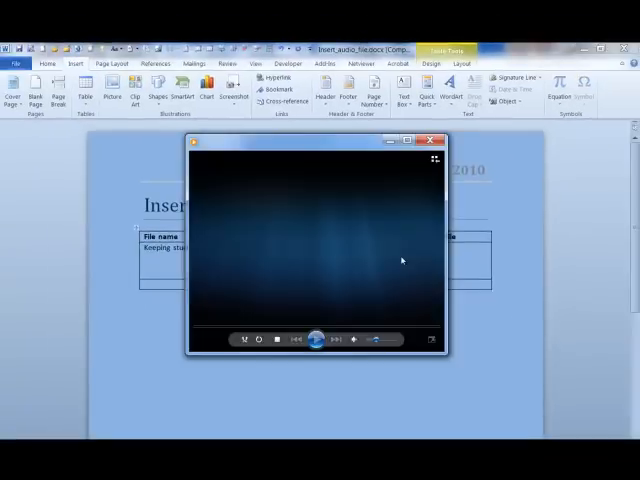
click(315, 337)
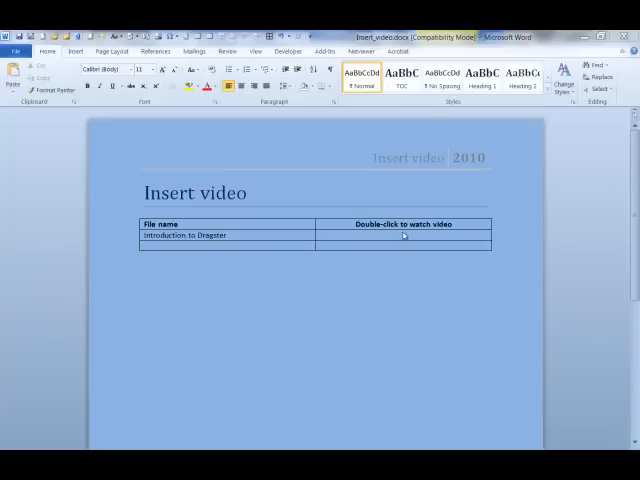
Open the Object dialog for the empty 'Double-click to watch video' cell
click(404, 238)
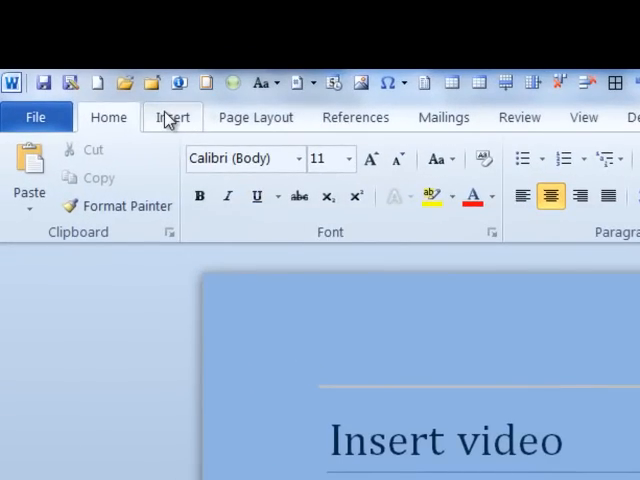
click(172, 117)
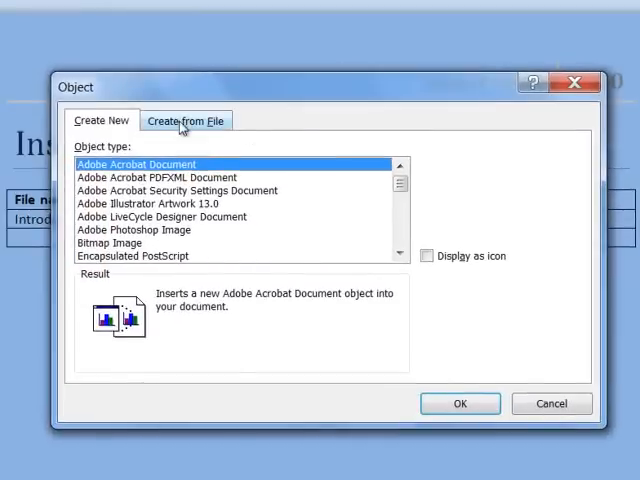
Embed dragster.wmv from Videos as an icon in the cell, then double-click it to play
click(185, 120)
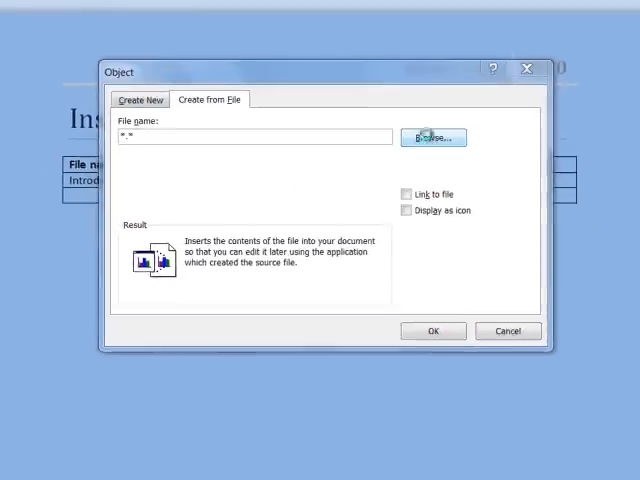
click(432, 137)
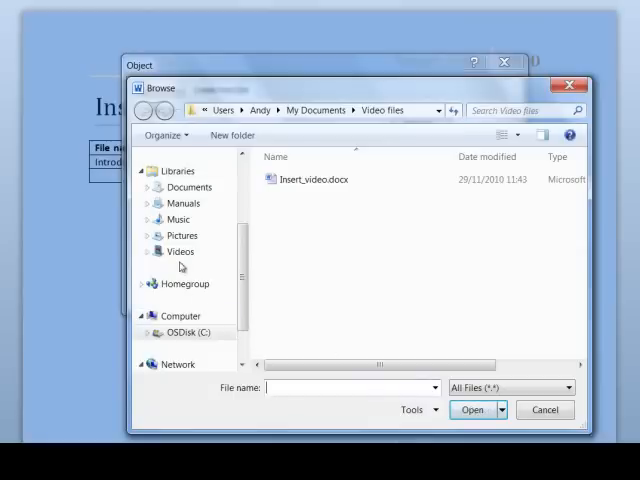
click(181, 251)
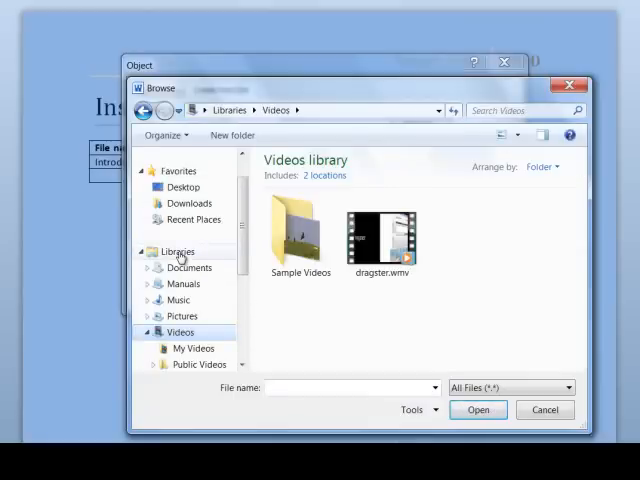
click(381, 235)
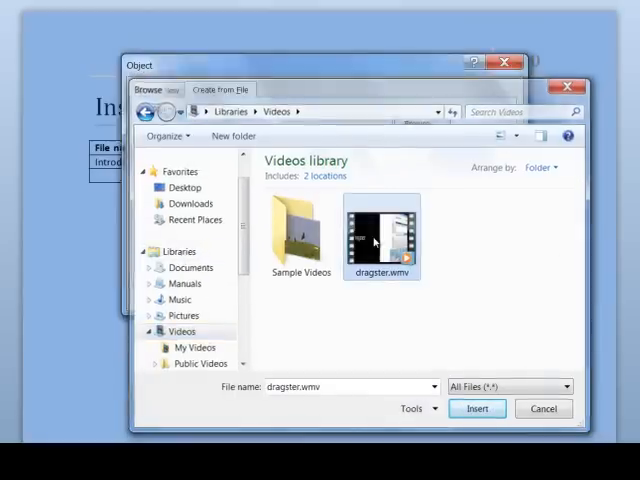
click(478, 408)
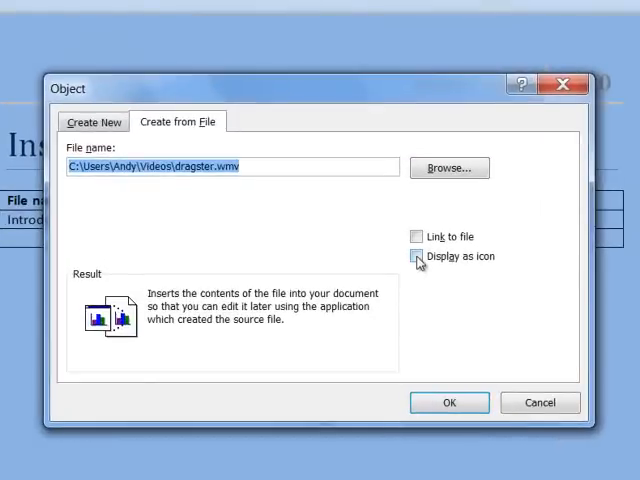
click(417, 256)
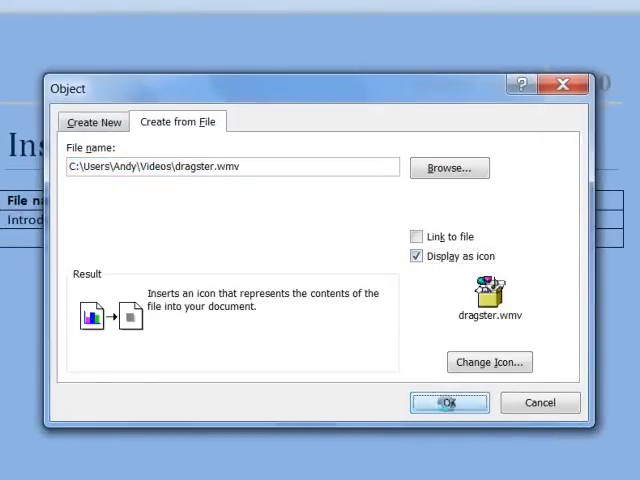
click(449, 402)
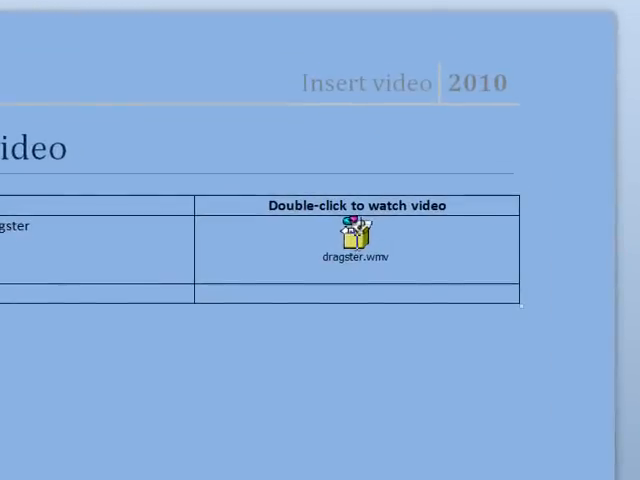
click(352, 233)
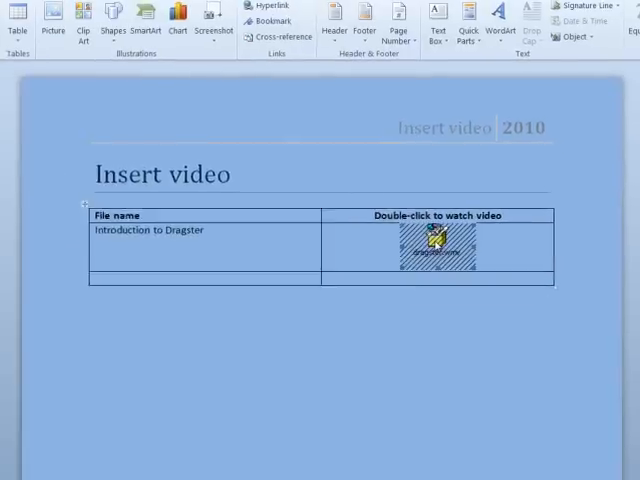
double_click(438, 245)
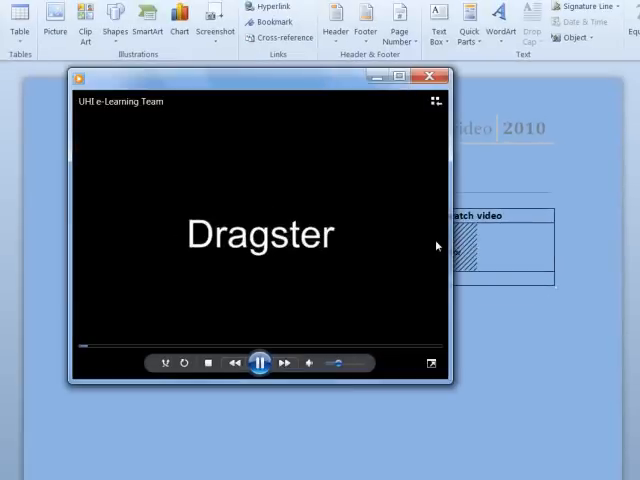